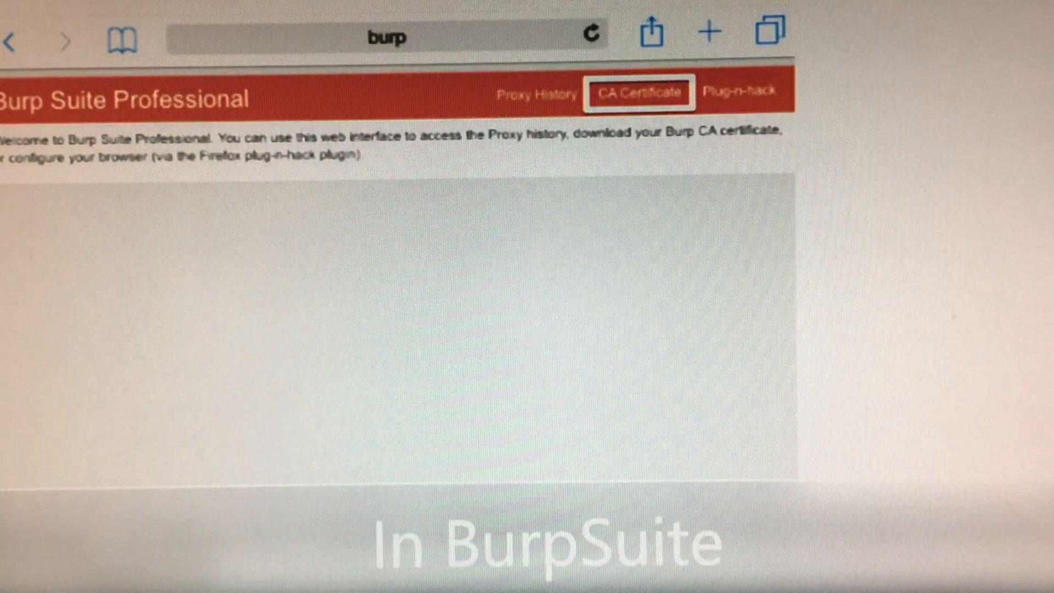
pyautogui.click(637, 92)
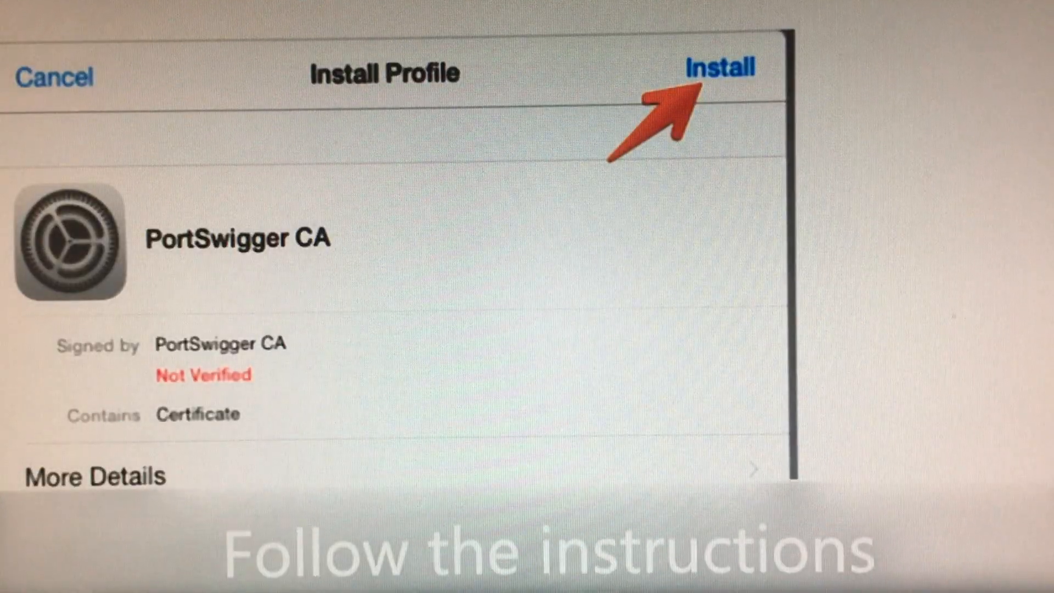
pyautogui.click(721, 67)
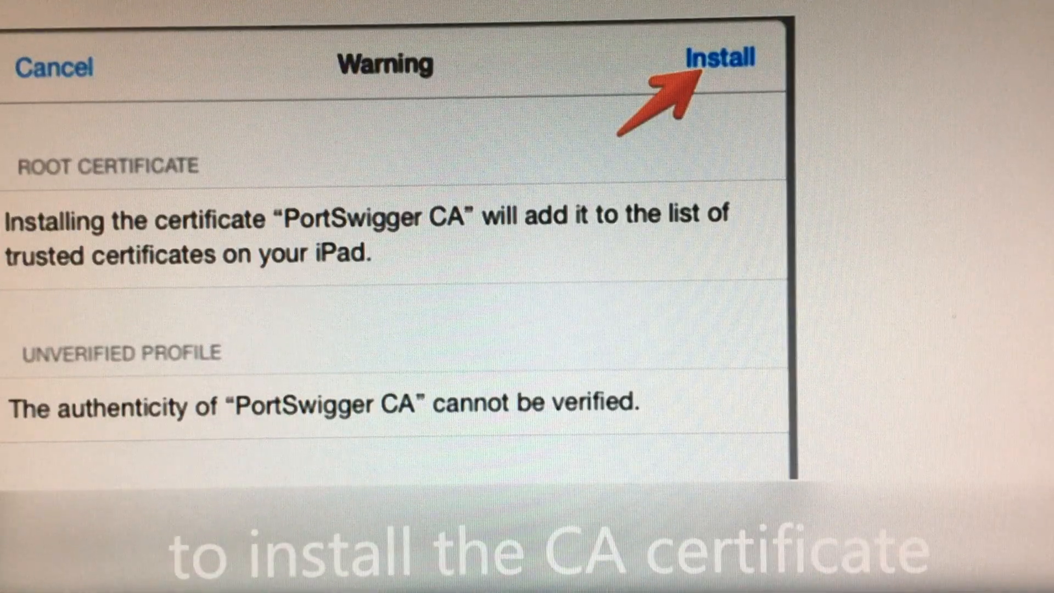
pyautogui.click(721, 57)
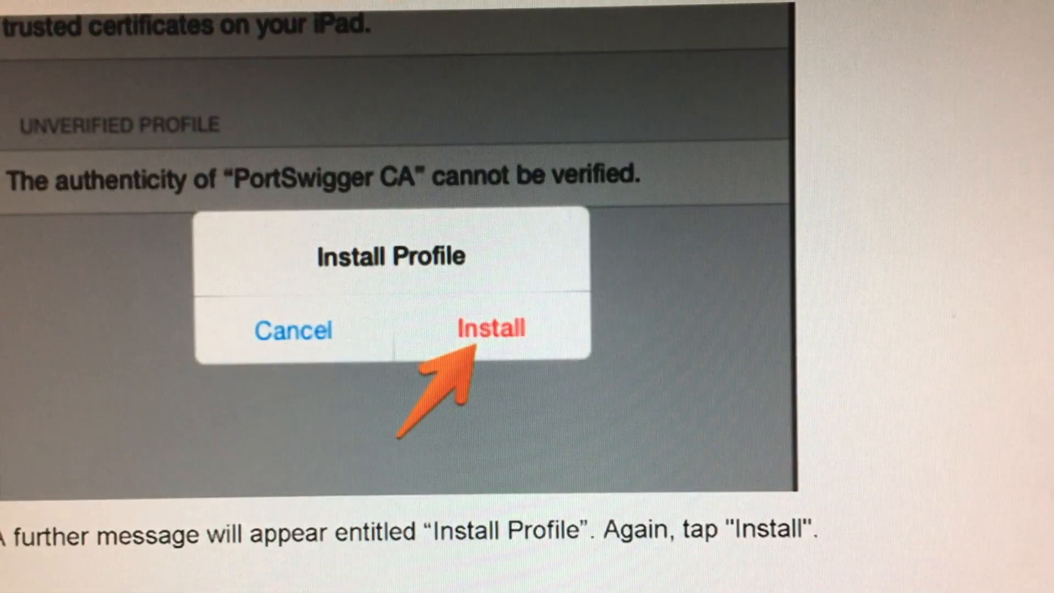
pyautogui.click(490, 329)
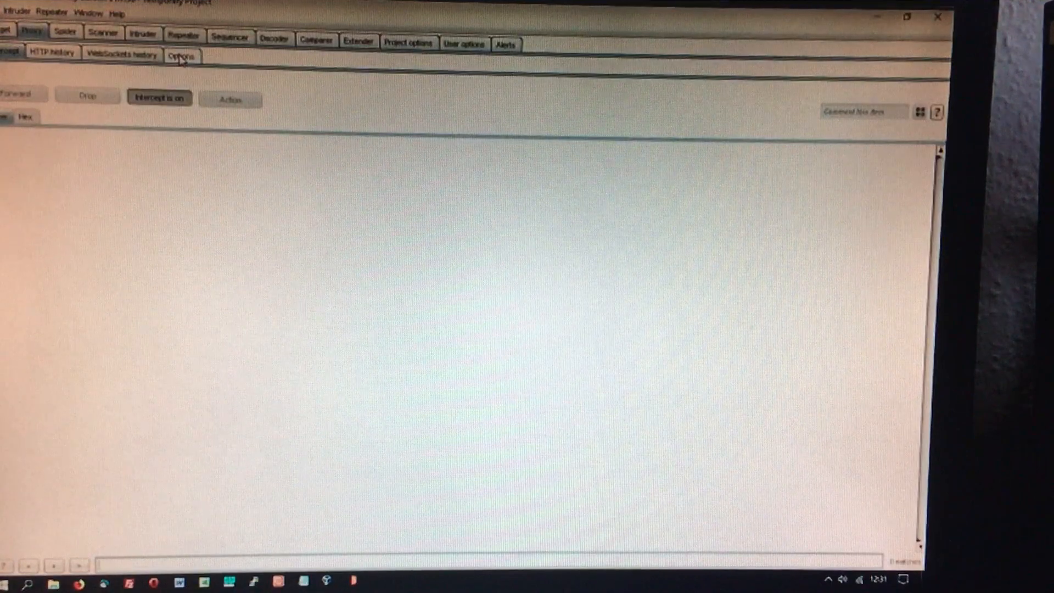
# Open Proxy Options to show the listener on 127.0.0.1:8080
pyautogui.click(180, 55)
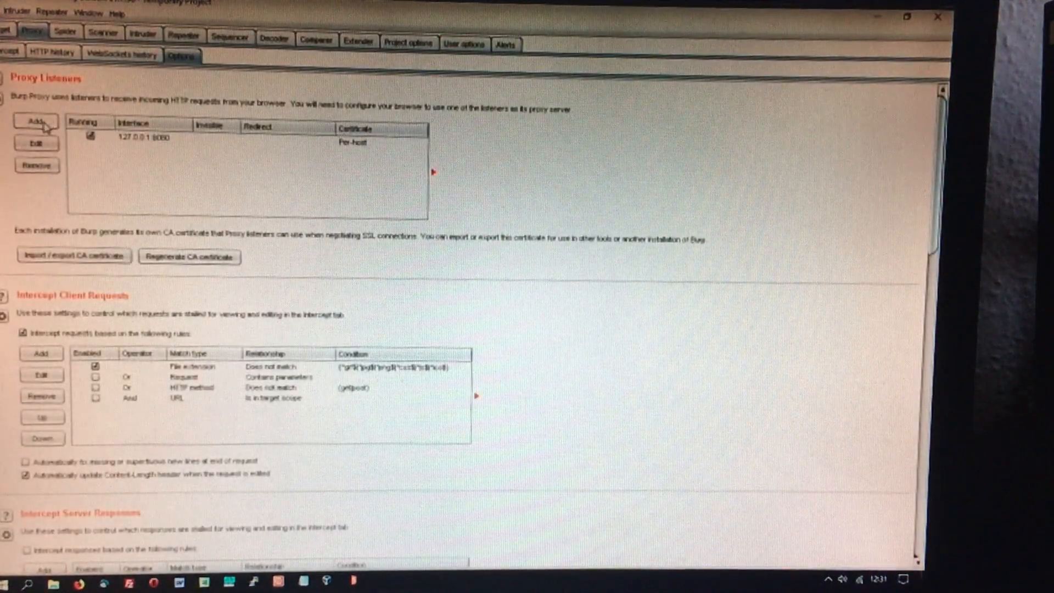
# Add a proxy listener on port 8082 bound to all interfaces, confirming the warning
pyautogui.click(33, 122)
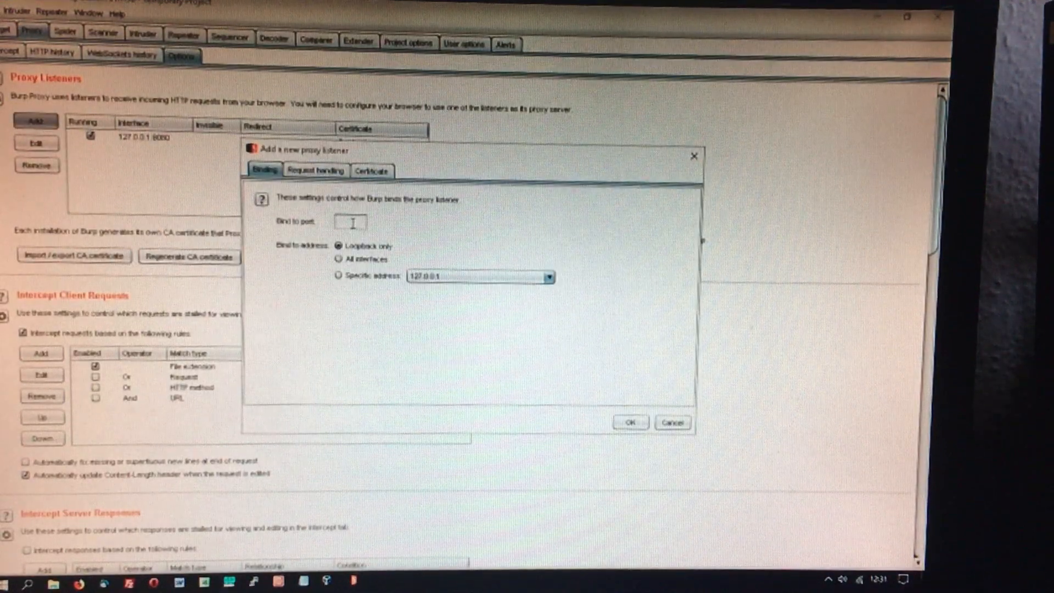
pyautogui.click(350, 222)
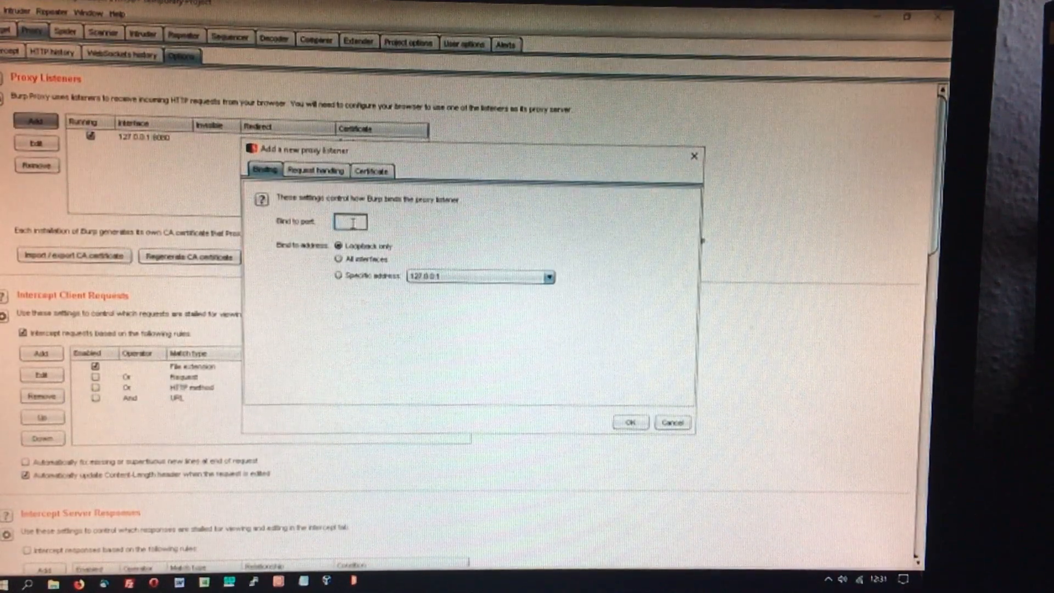
pyautogui.write('8080')
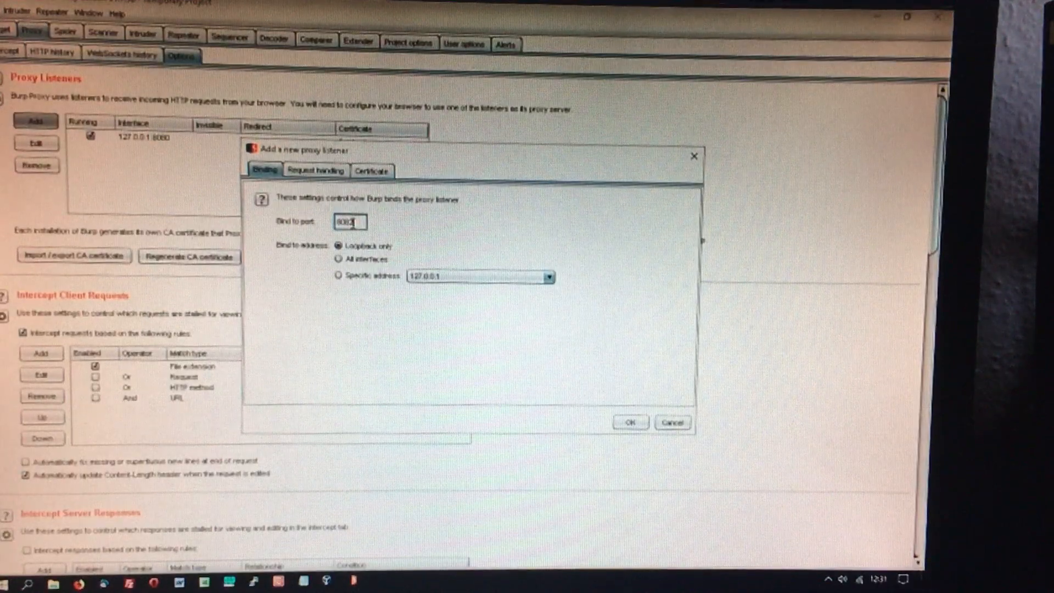
pyautogui.click(338, 260)
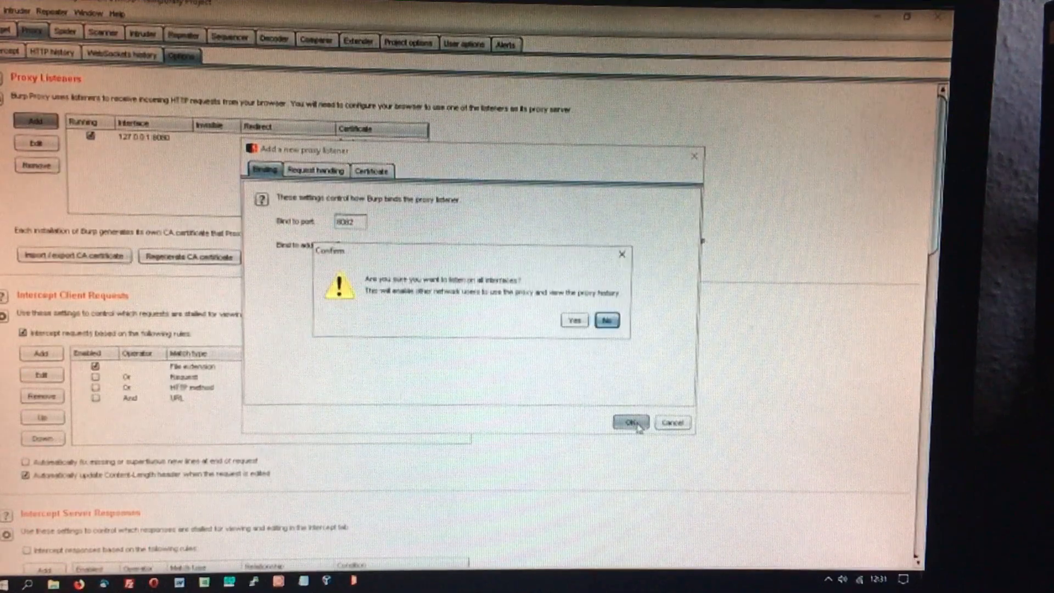
pyautogui.click(573, 320)
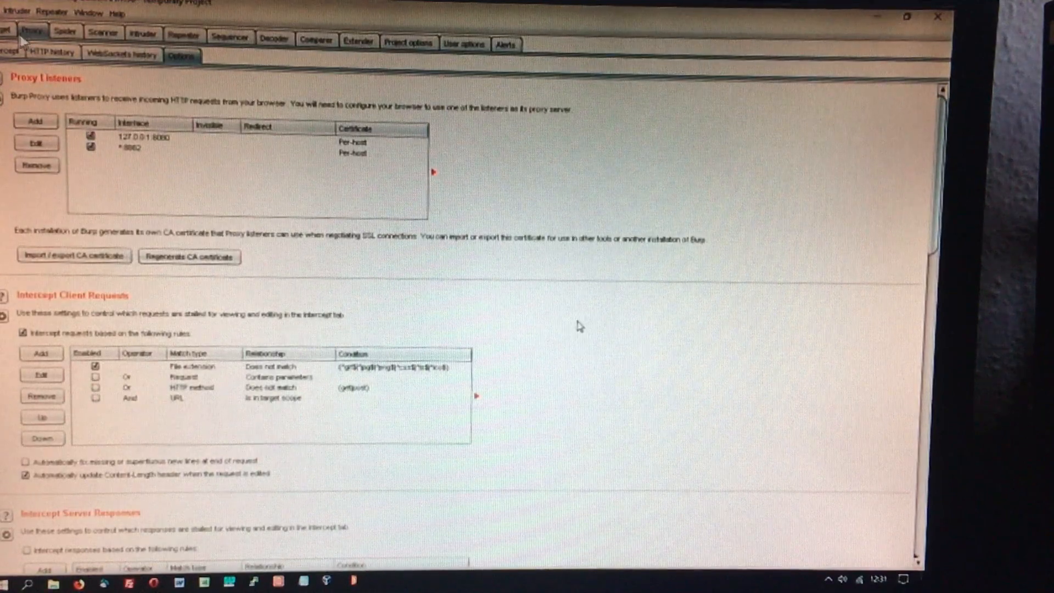
pyautogui.moveTo(386, 151)
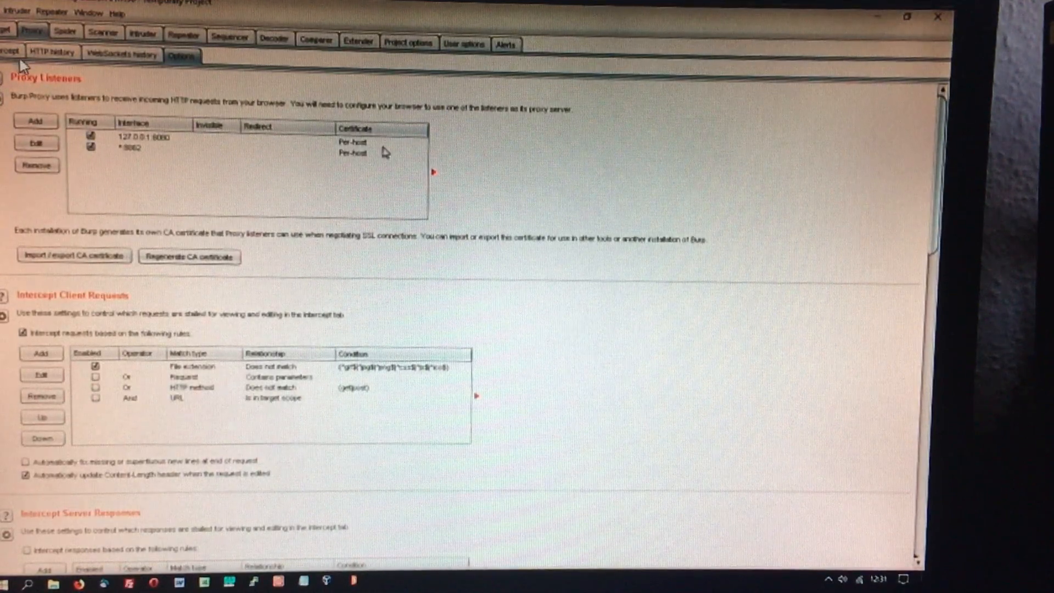
pyautogui.moveTo(20, 21)
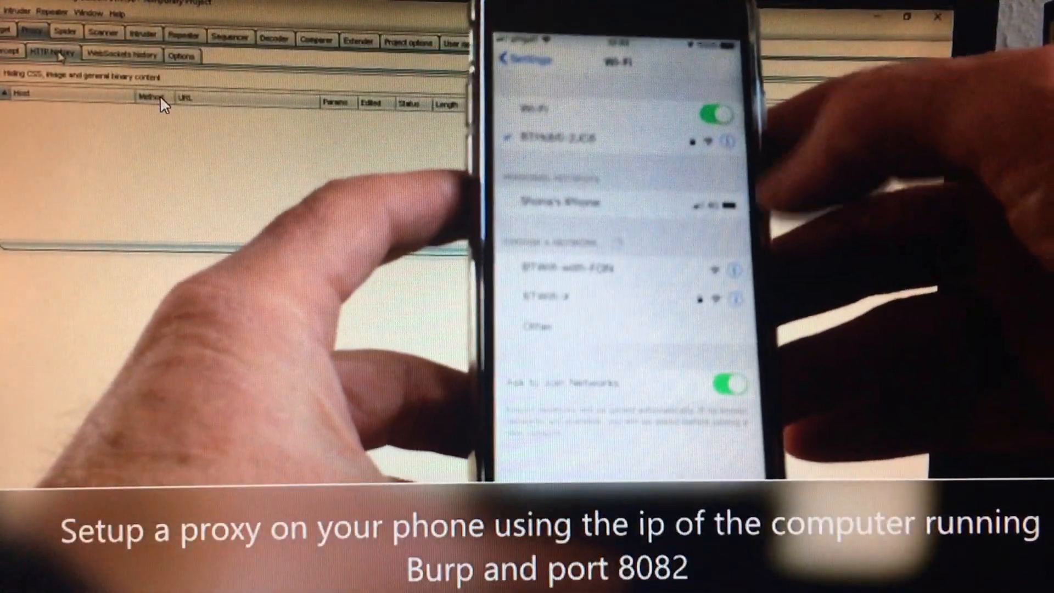
# Open the connected Wi-Fi network's details and set its proxy to Manual
pyautogui.click(728, 142)
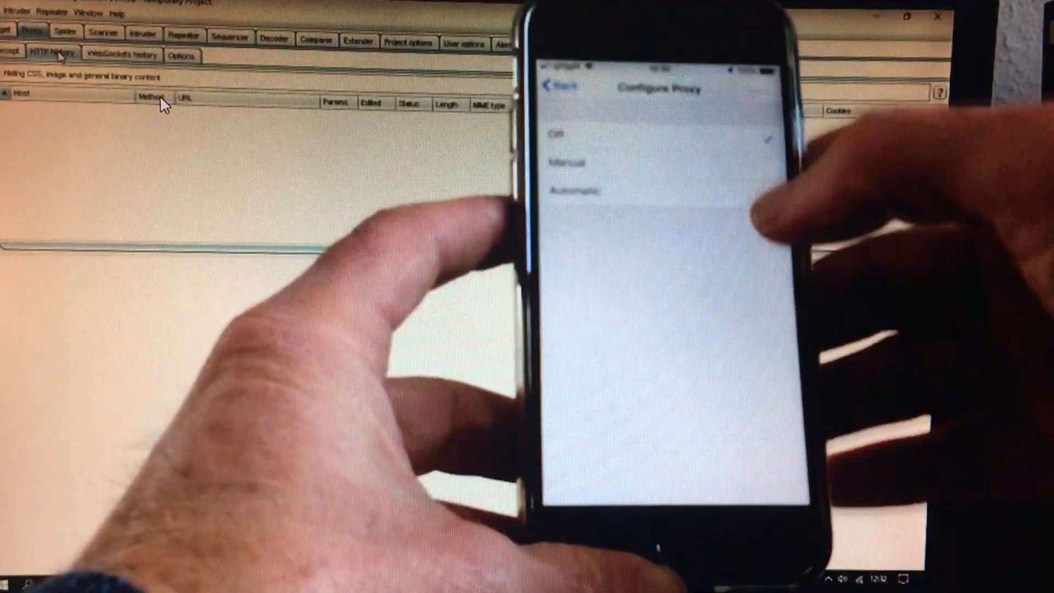
pyautogui.click(584, 162)
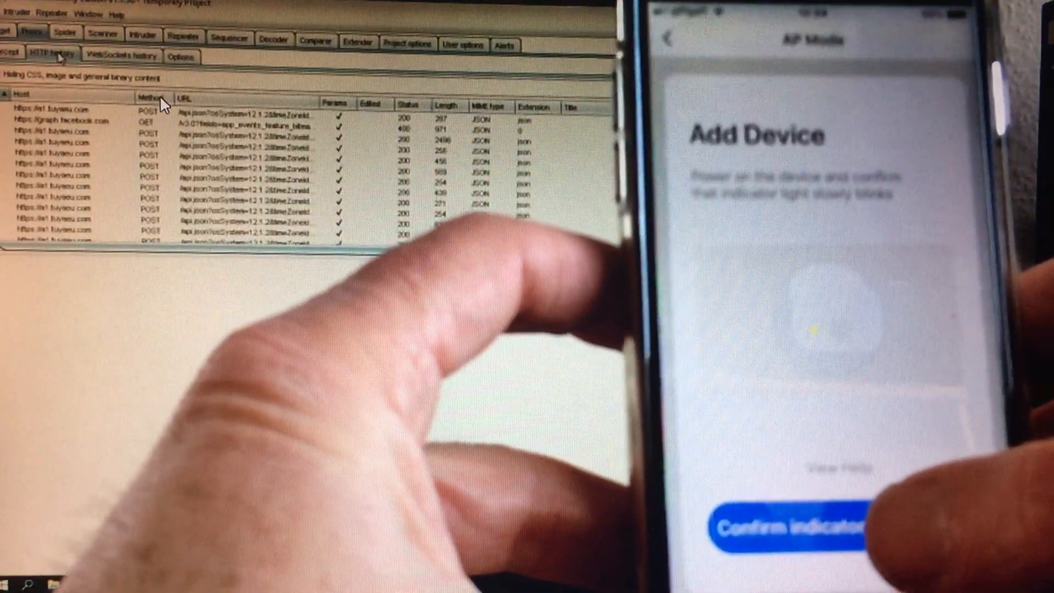
# Confirm the indicator blinks during Smart Life device pairing
pyautogui.click(788, 526)
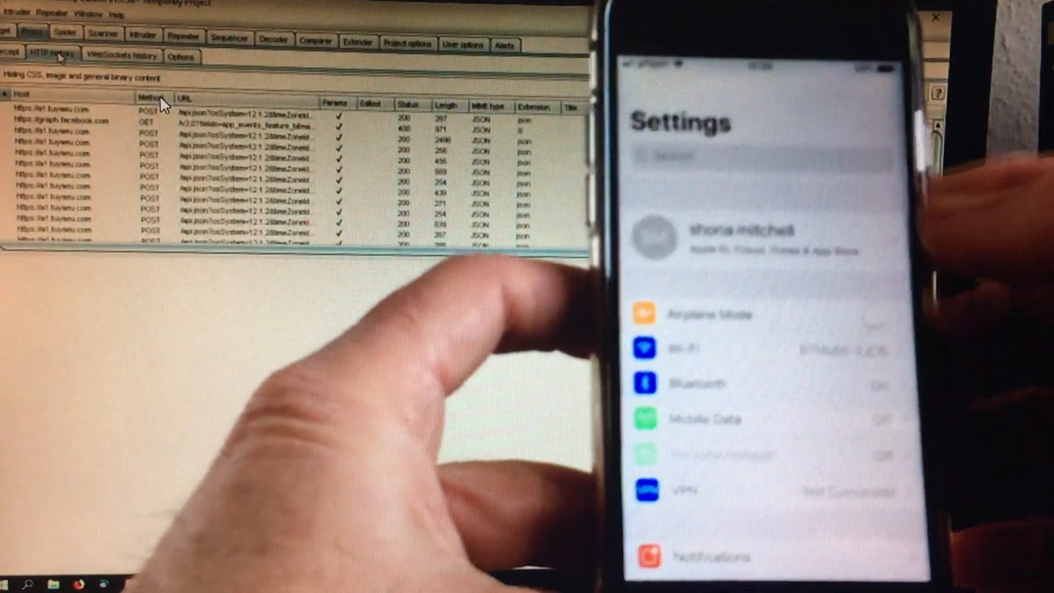
# Select Wi-Fi from the iOS Settings main list
pyautogui.click(682, 347)
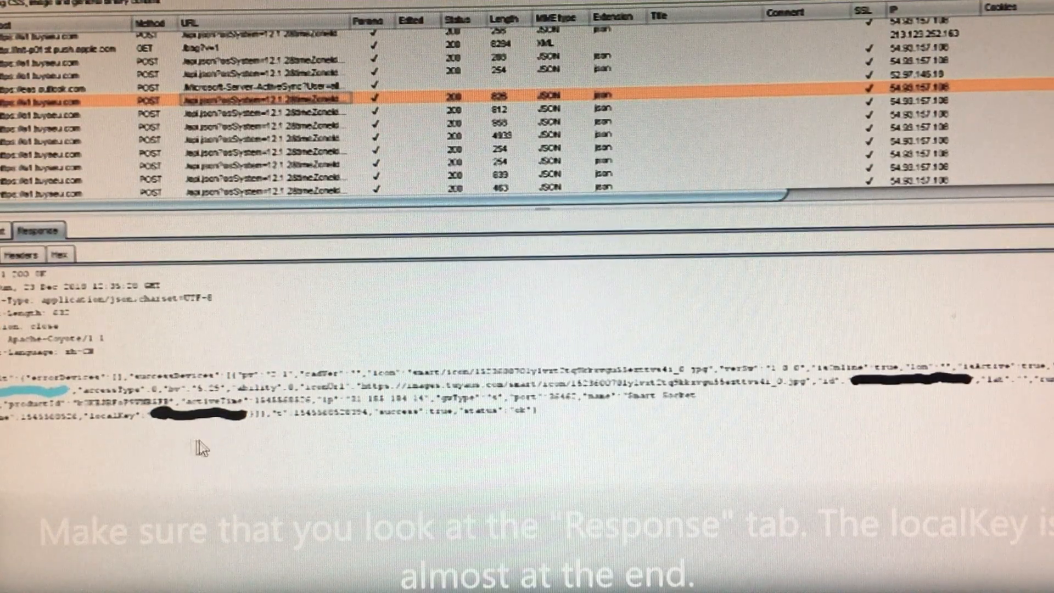
pyautogui.moveTo(176, 434)
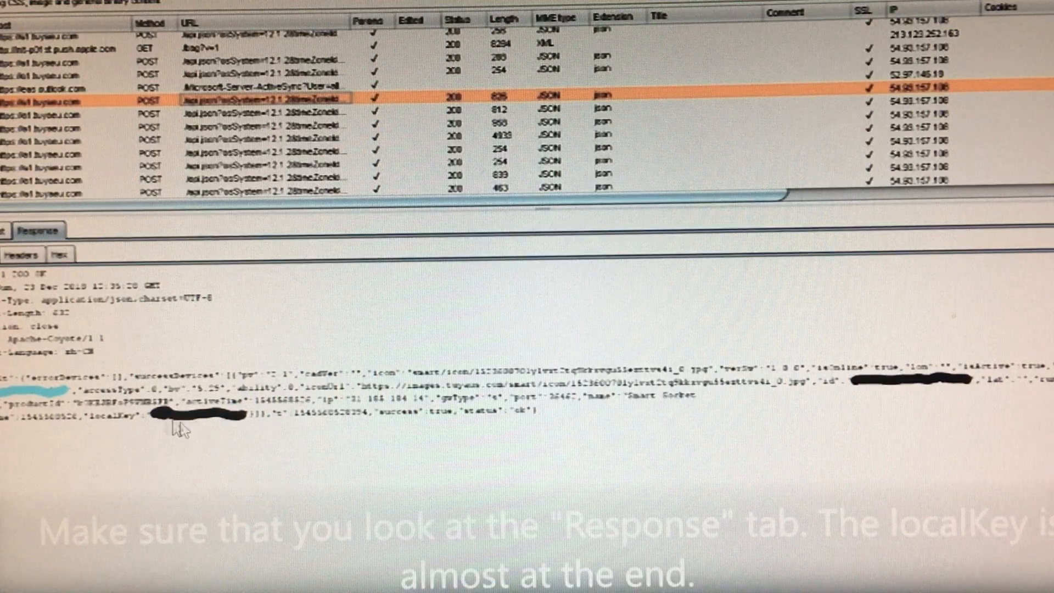